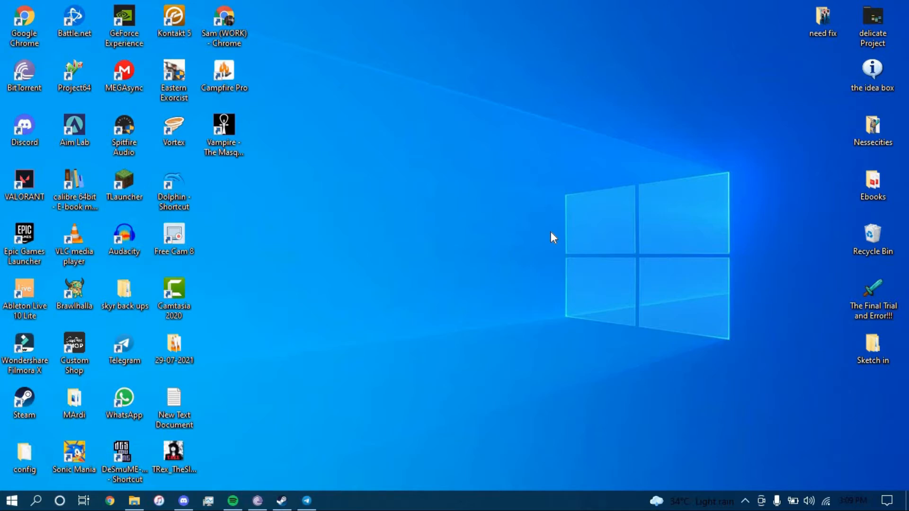
{"action": "mouse_move", "coordinate": [517, 221]}
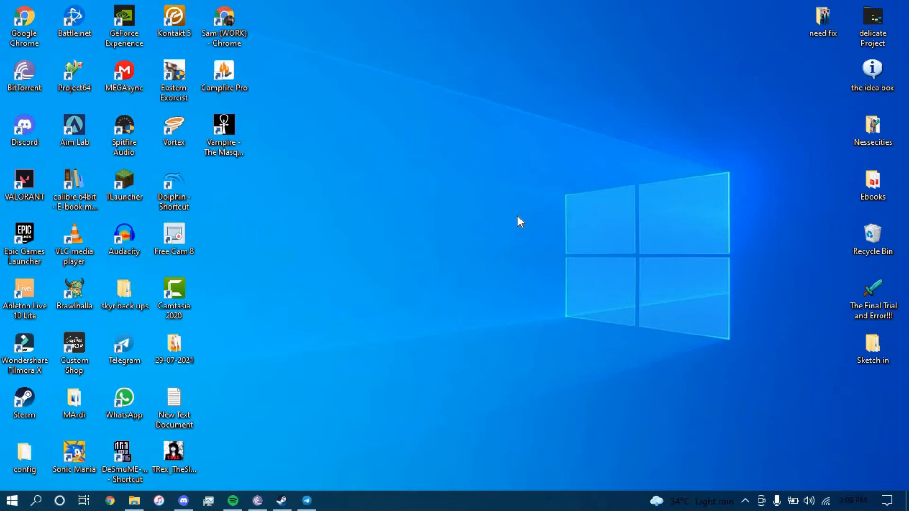
- Launch Chrome with the work profile and land on the AOL homepage at aol.com
{"action": "left_click", "coordinate": [224, 27]}
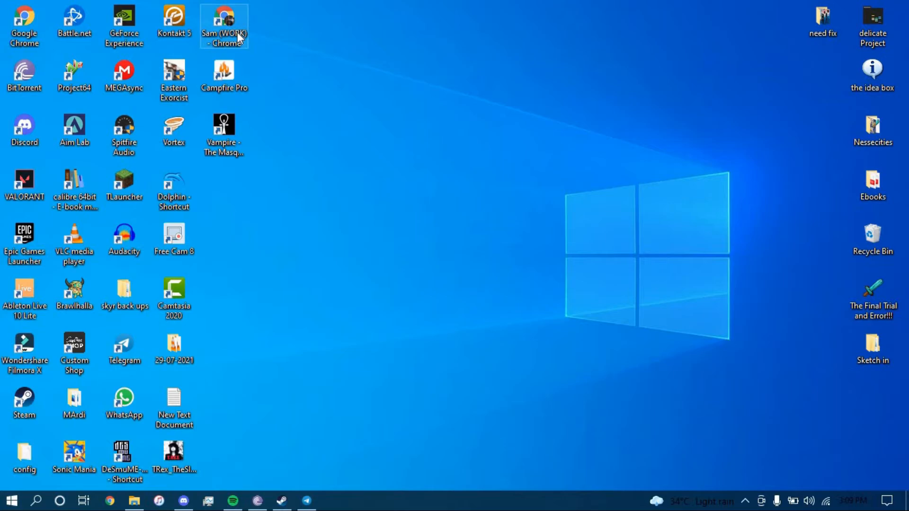
{"action": "double_click", "coordinate": [224, 23]}
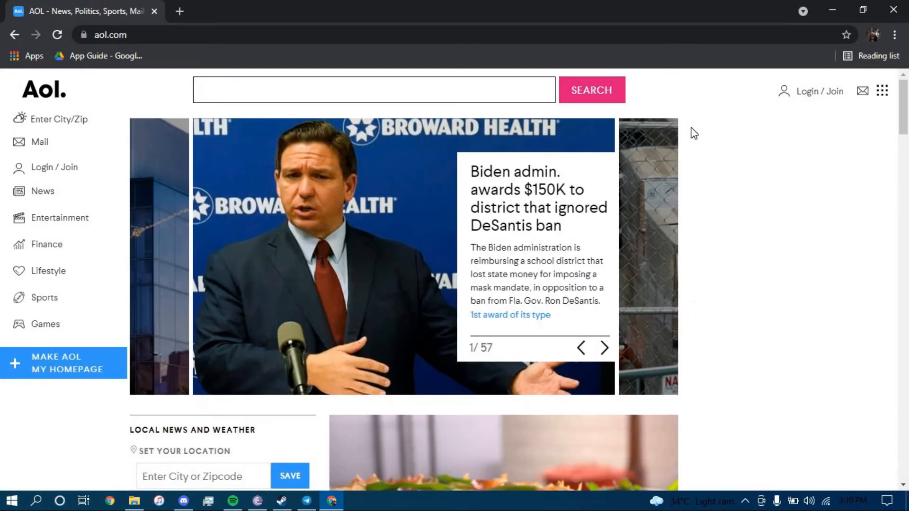
{"action": "mouse_move", "coordinate": [863, 91]}
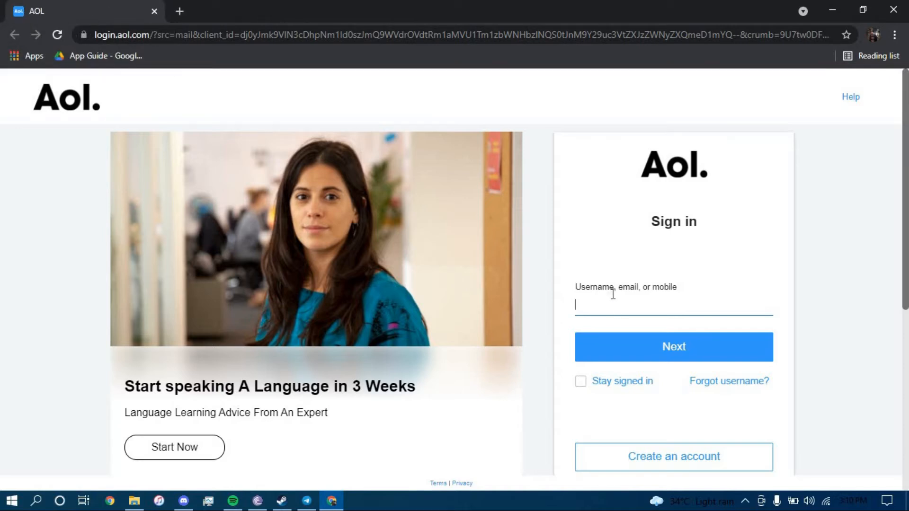
- Fill the saved email address and change its gmail domain to aol for the username
{"action": "left_click", "coordinate": [672, 304]}
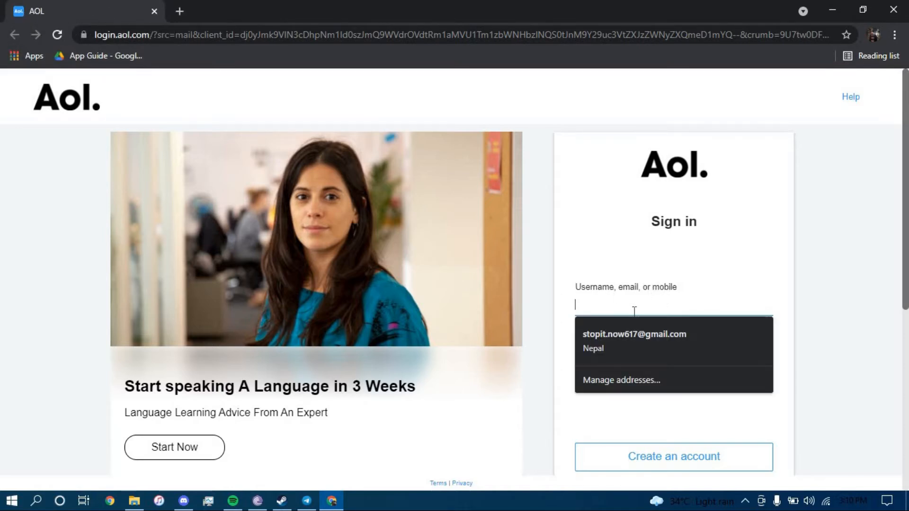
{"action": "left_click", "coordinate": [633, 340]}
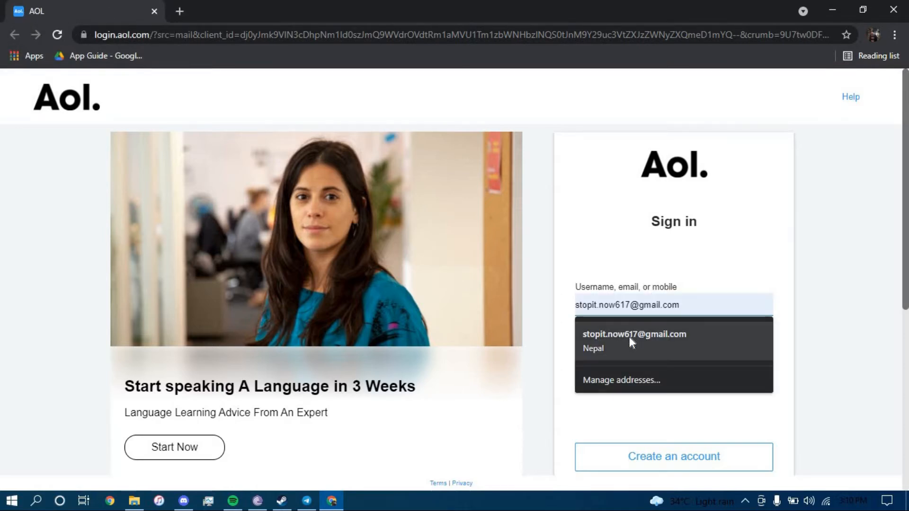
{"action": "left_click", "coordinate": [635, 334]}
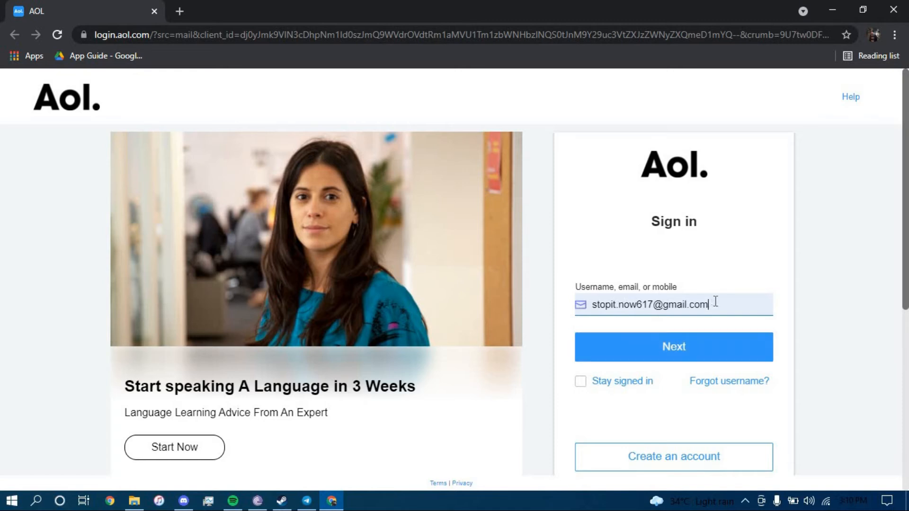
{"action": "left_click", "coordinate": [672, 304]}
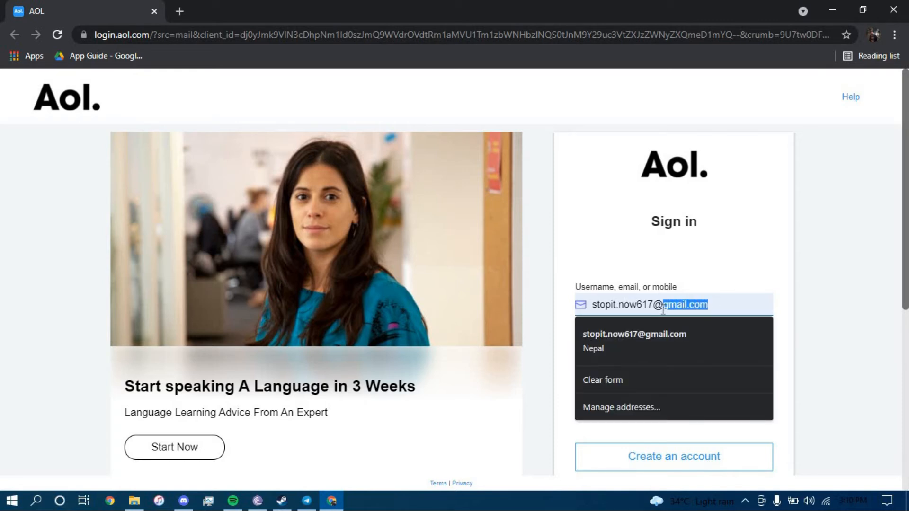
{"action": "type", "text": "ao"}
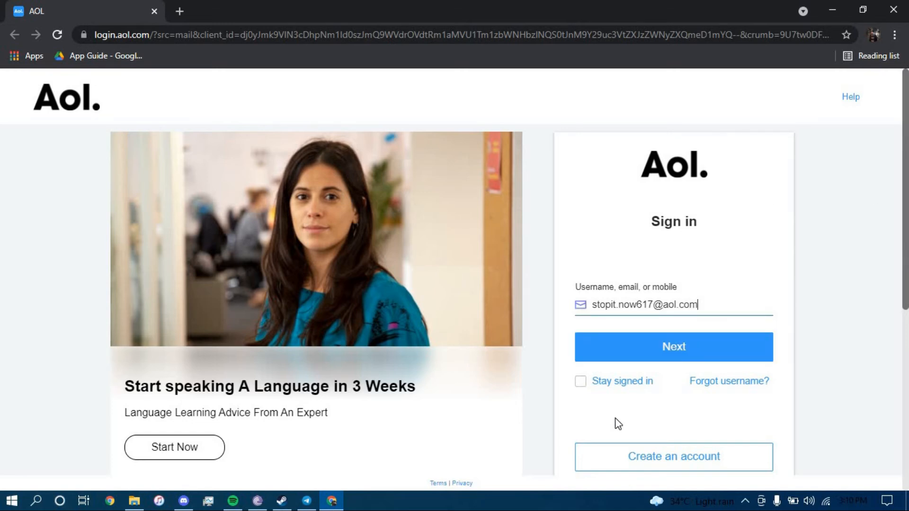
{"action": "mouse_move", "coordinate": [580, 385]}
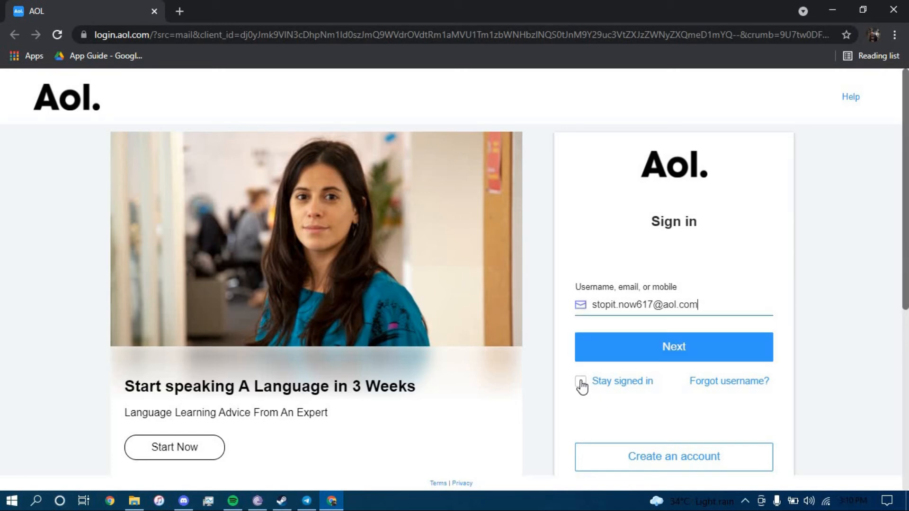
- Toggle Stay signed in on then off, and continue with the AOL username via Next
{"action": "left_click", "coordinate": [579, 381]}
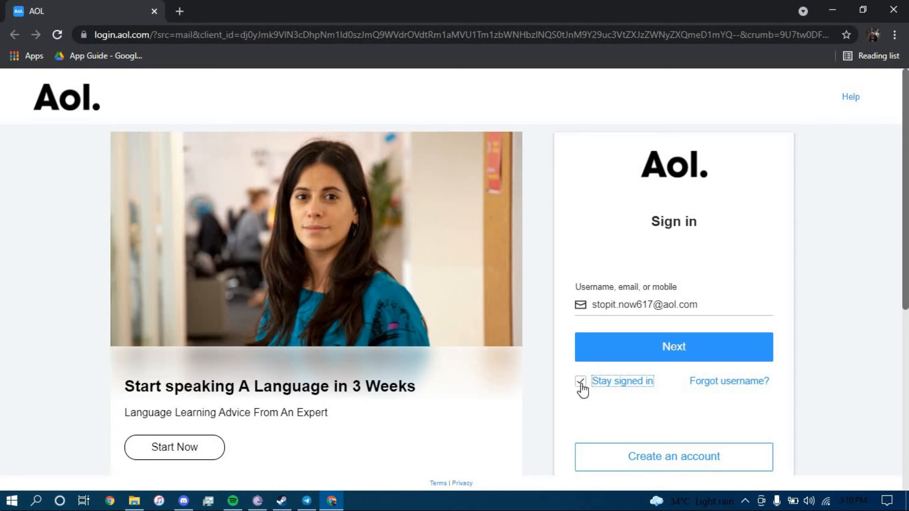
{"action": "left_click", "coordinate": [579, 381]}
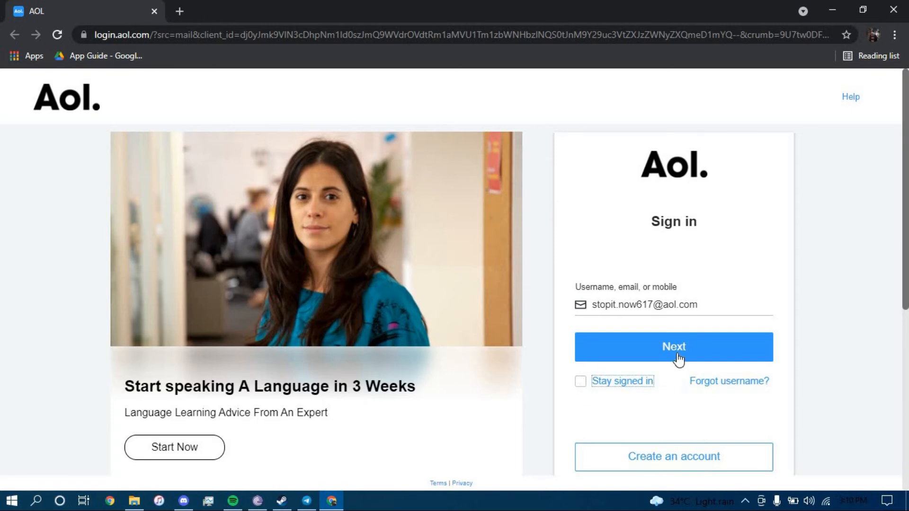
{"action": "left_click", "coordinate": [673, 346]}
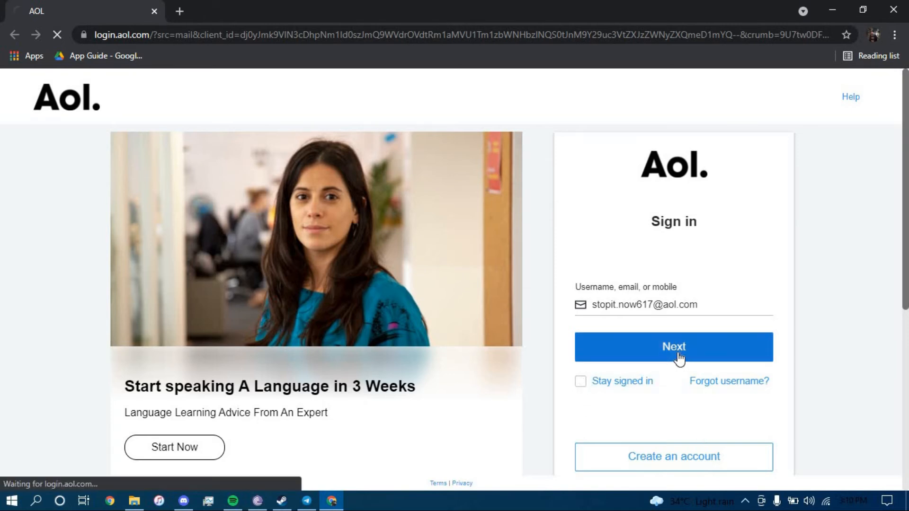
- Enter the account password and submit it to reach the AOL Mail inbox
{"action": "left_click", "coordinate": [673, 347]}
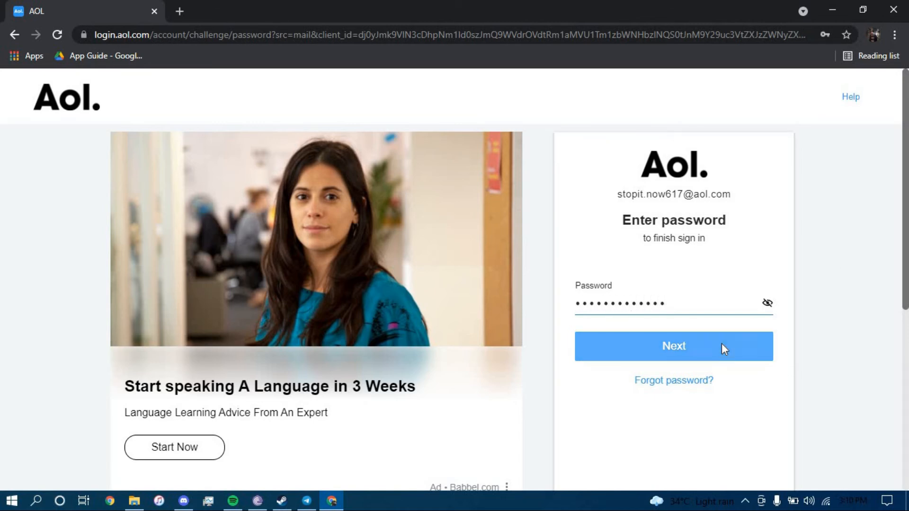
{"action": "left_click", "coordinate": [673, 347]}
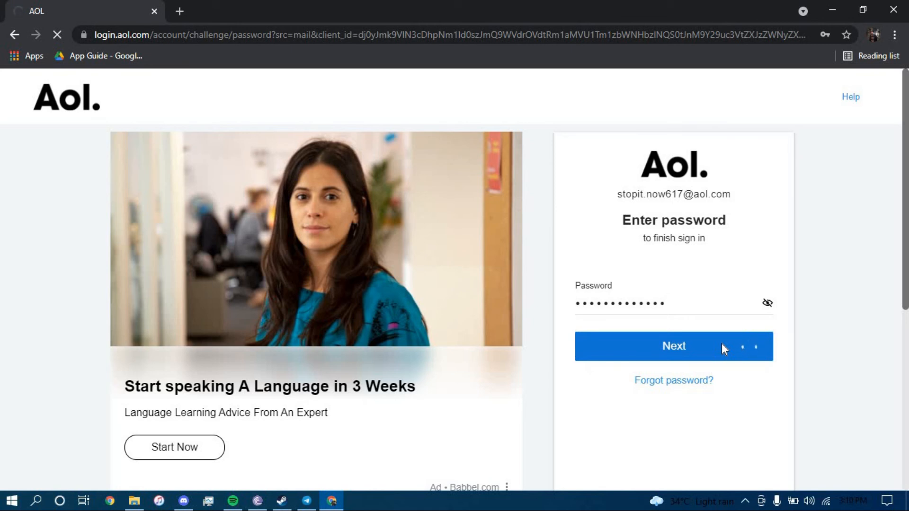
{"action": "left_click", "coordinate": [673, 346]}
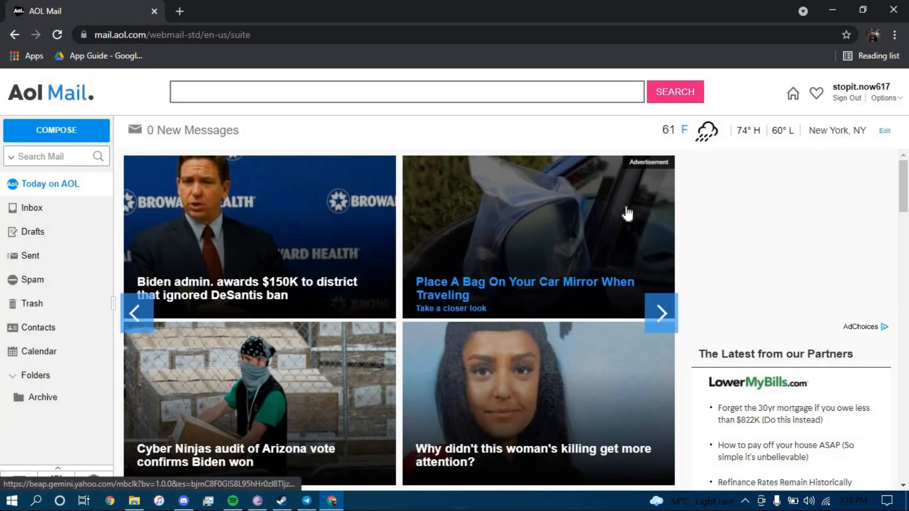
{"action": "mouse_move", "coordinate": [688, 202]}
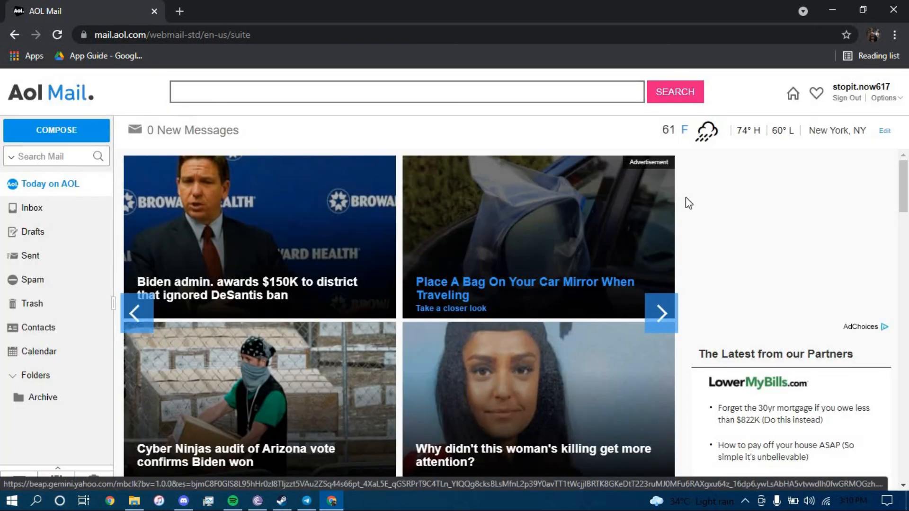